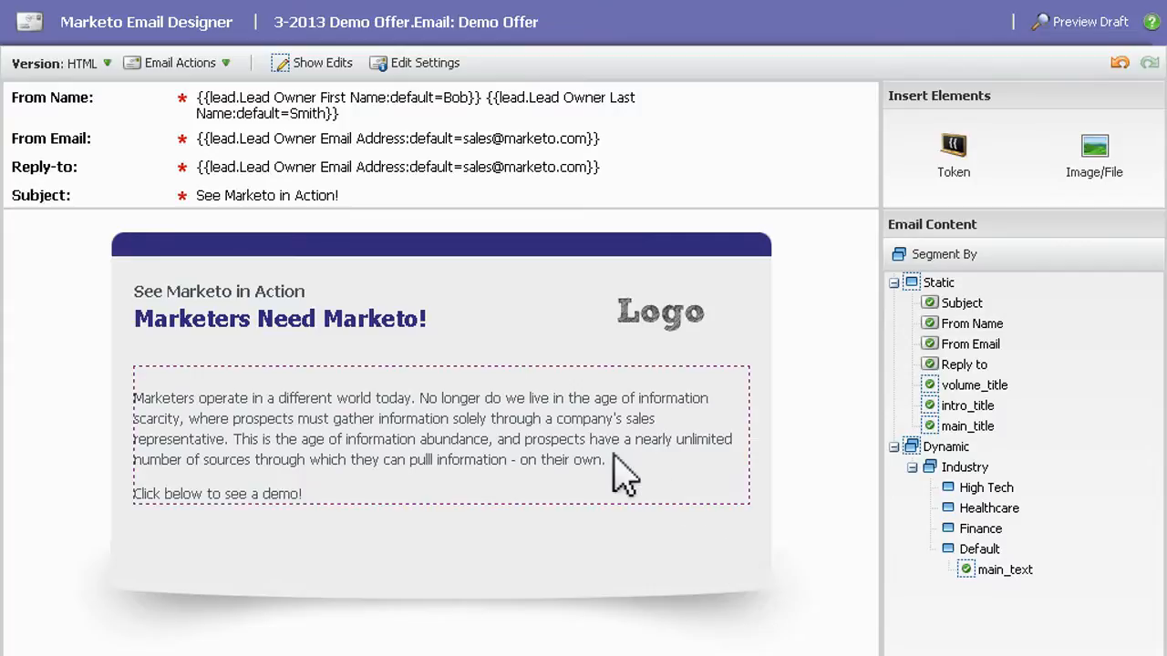
Open the main_text body section of the Demo Offer email in the Edit Section dialog
double_click(437, 434)
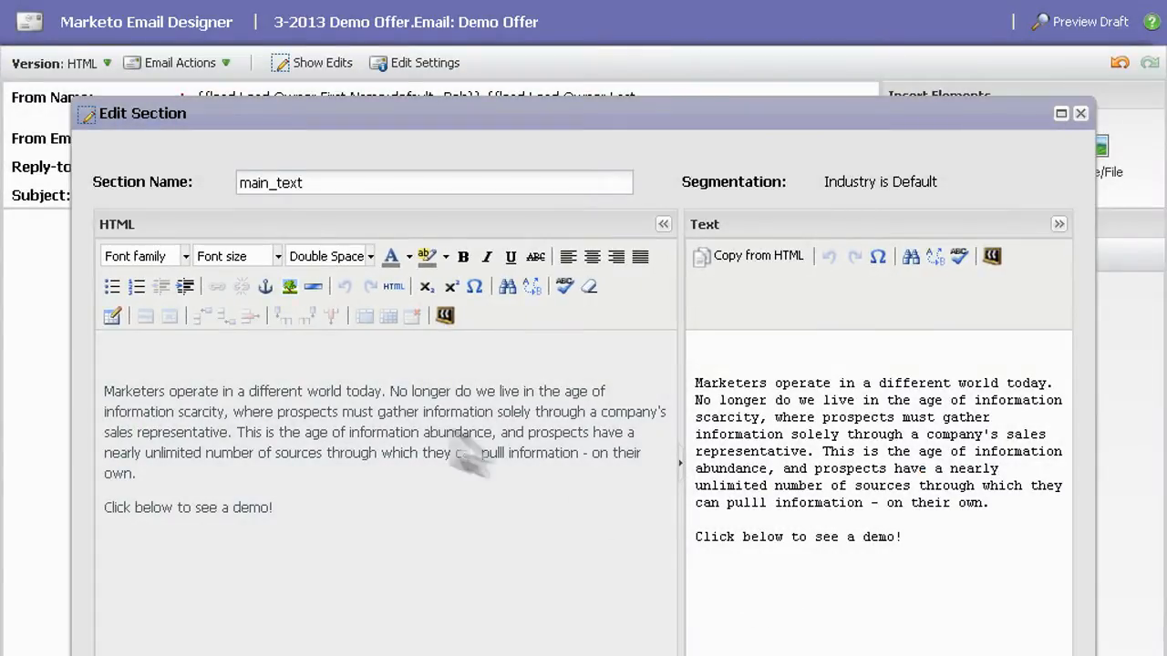
click(445, 318)
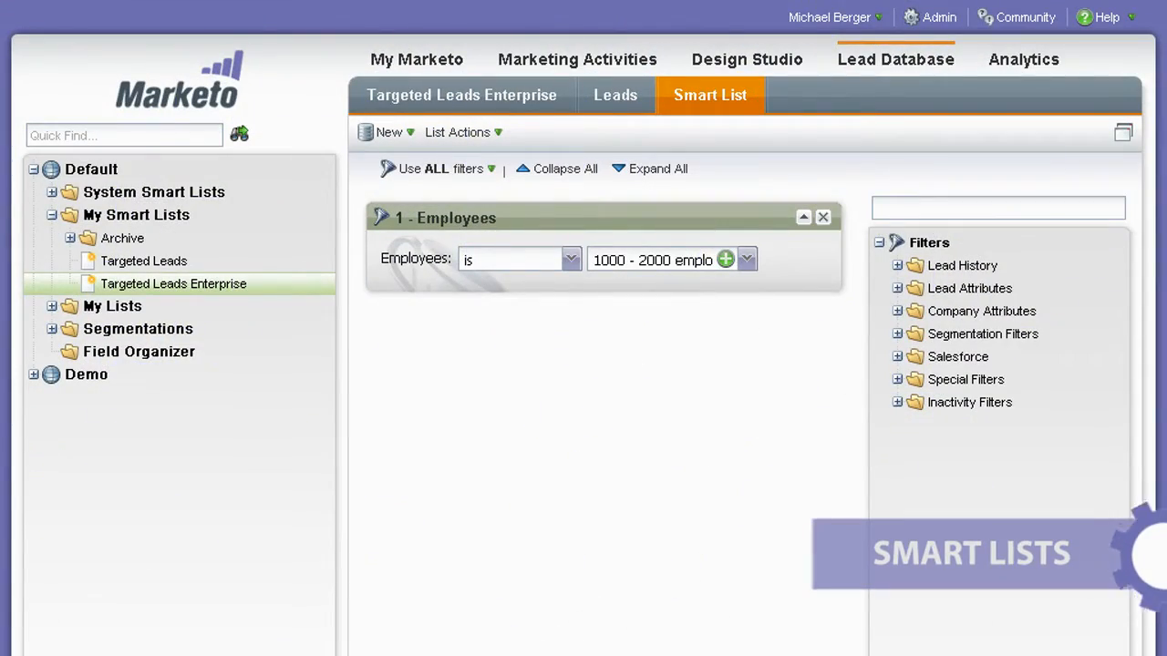
Add a Job Title filter containing 'purchasing' to the smart list alongside the Employees 1000–2000 filter
text(job title)
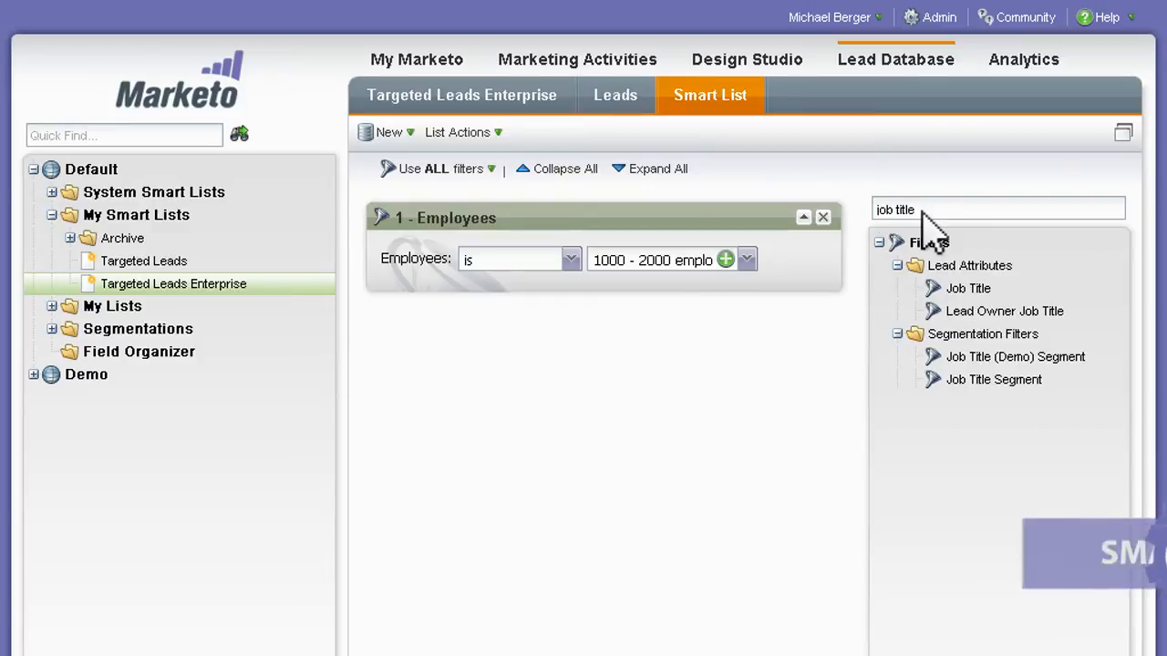
drag(968, 288, 799, 332)
text(type)
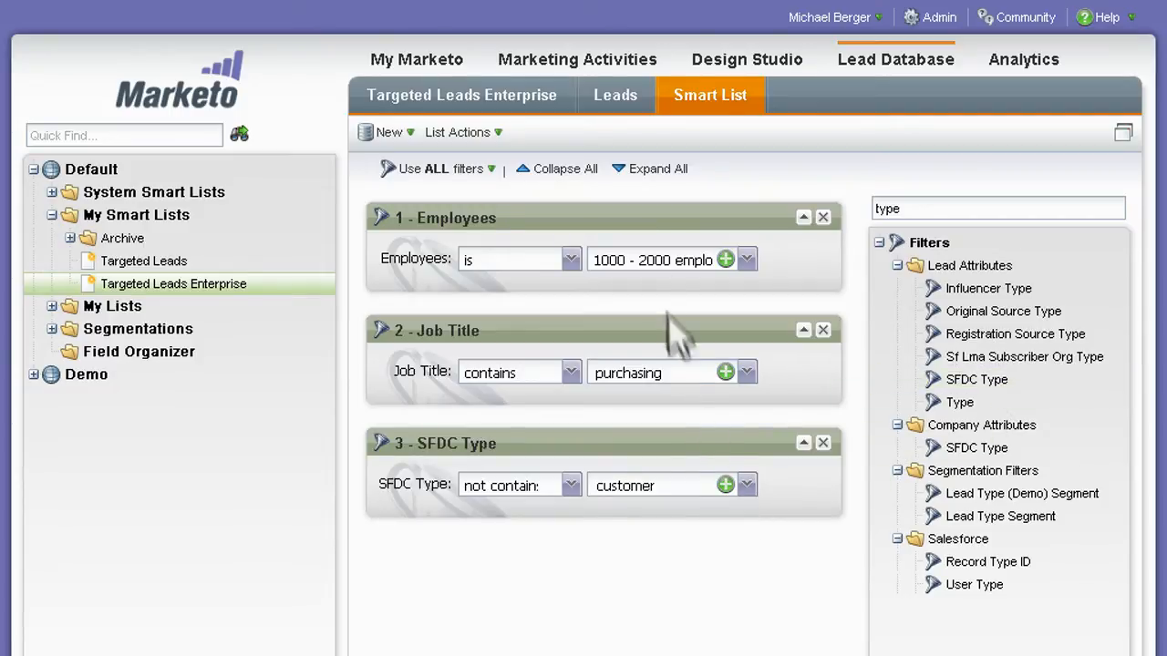
click(617, 95)
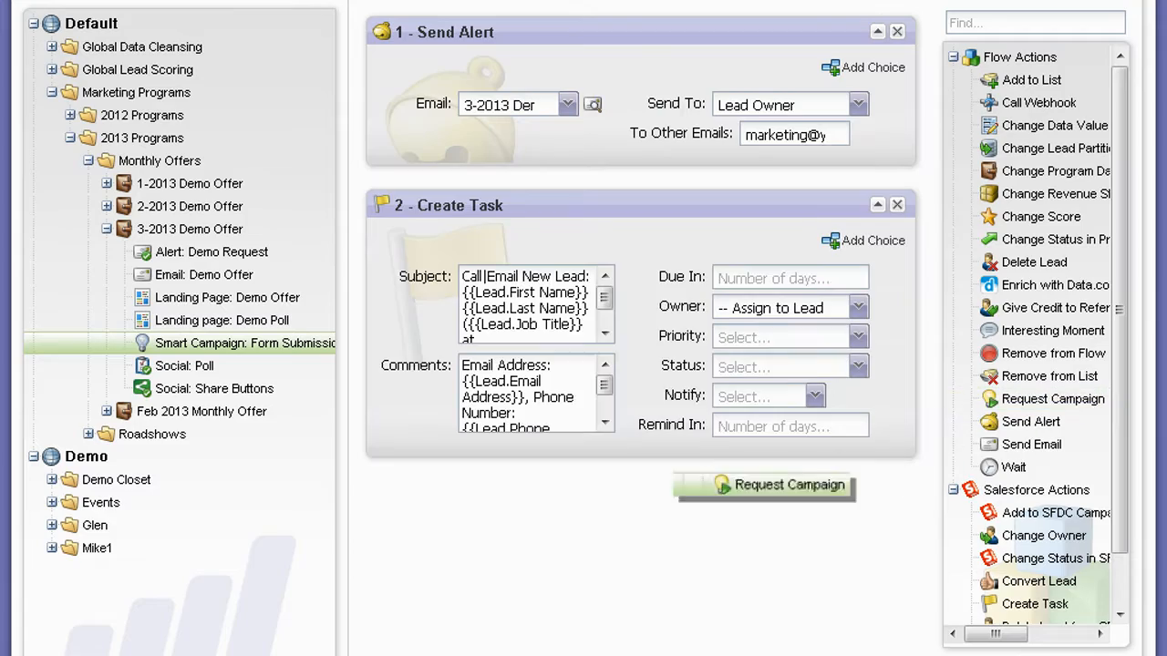
Open the Demo Offer landing page in the Landing Page Designer
click(789, 485)
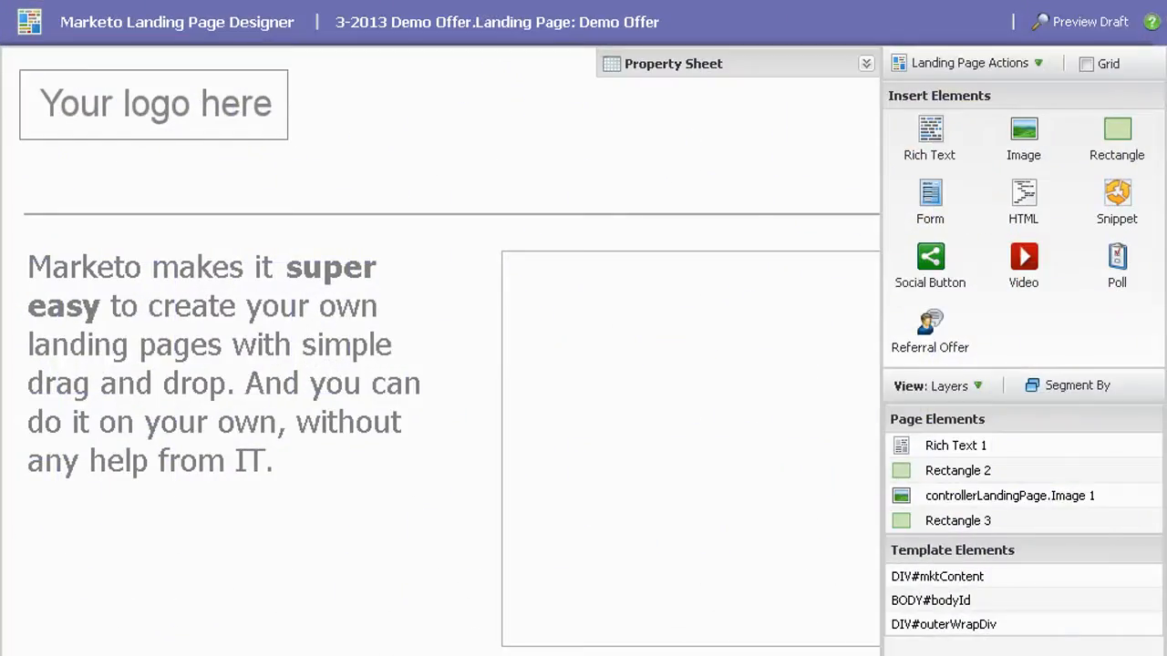
Add a Rich Text block with the headline 'Request a Demo Today!' and save it
drag(930, 131, 611, 197)
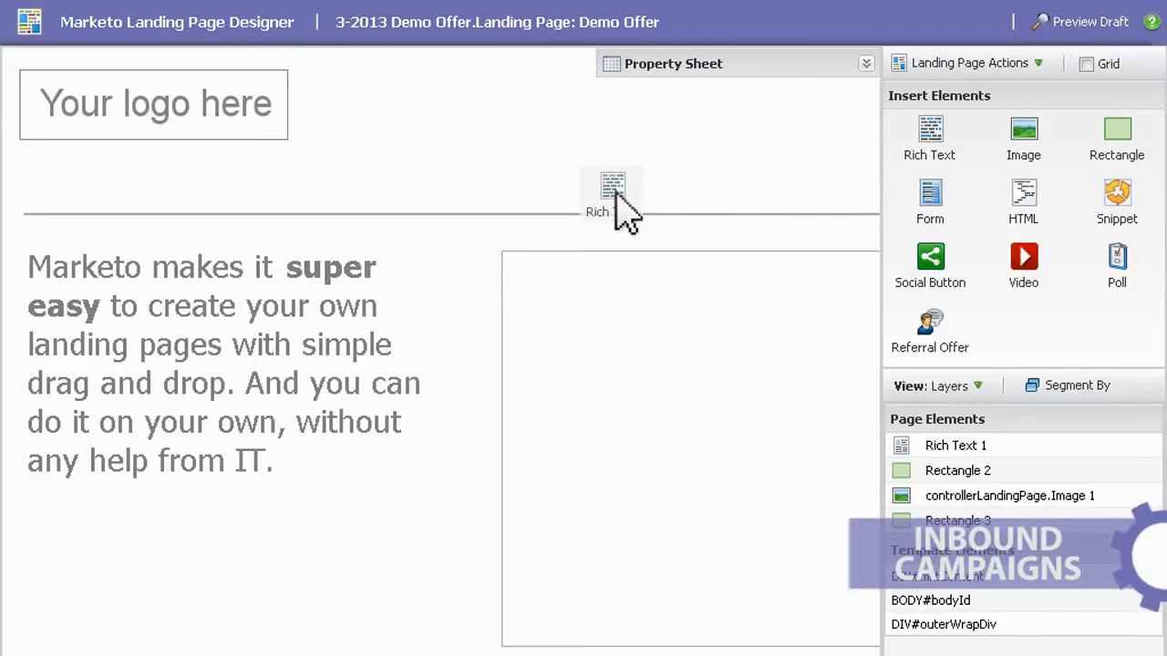
double_click(612, 191)
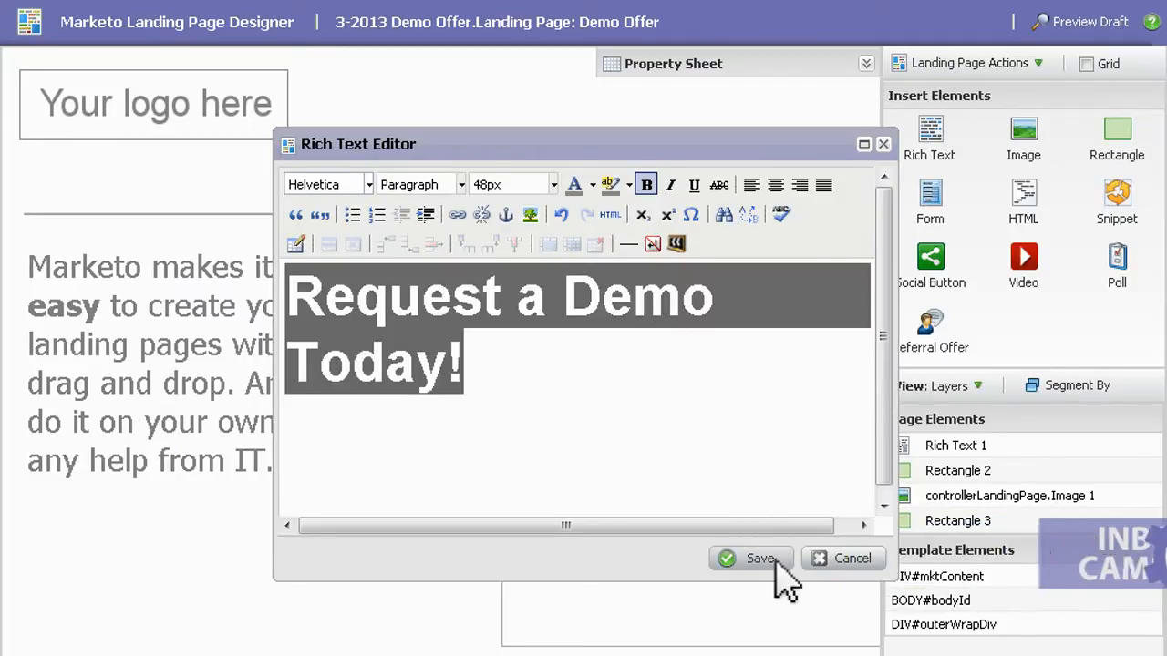
click(751, 558)
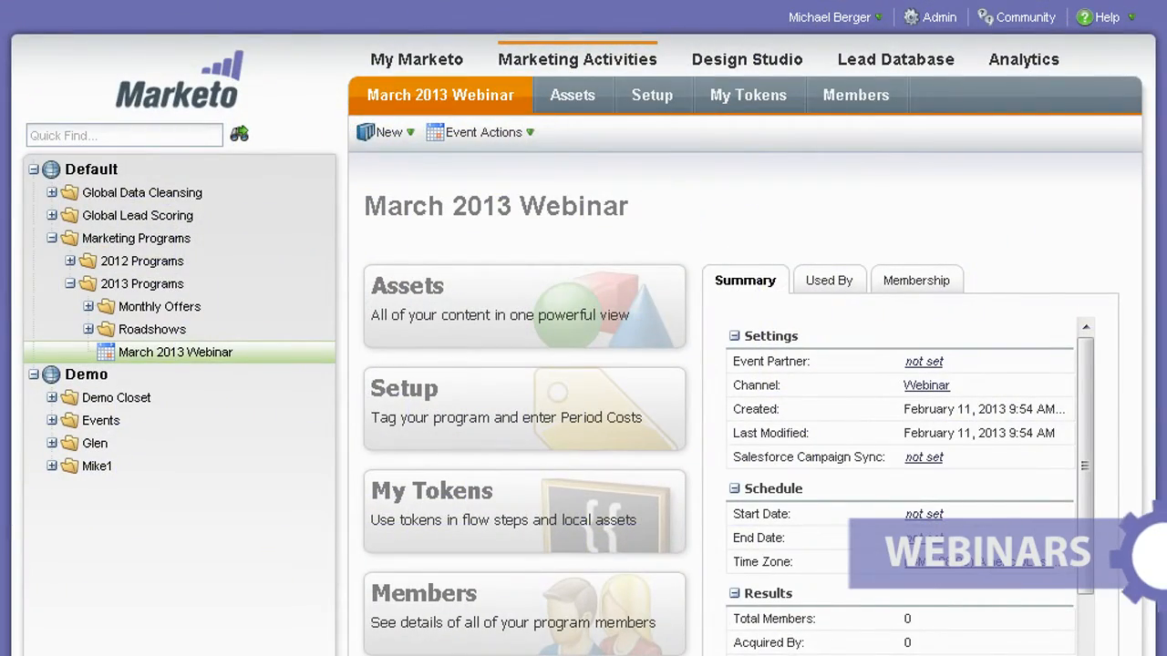
Leave the webinar via Event Actions and return to Marketing Activities with 3-2013 Boston Roadshow expanded
click(485, 131)
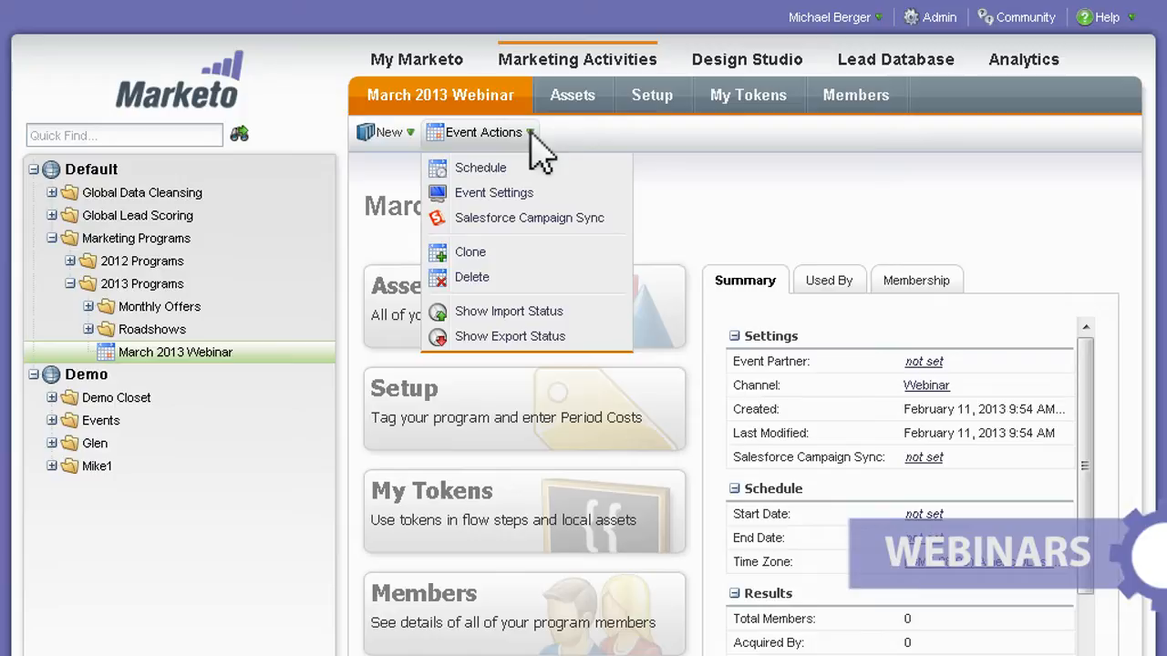
click(494, 193)
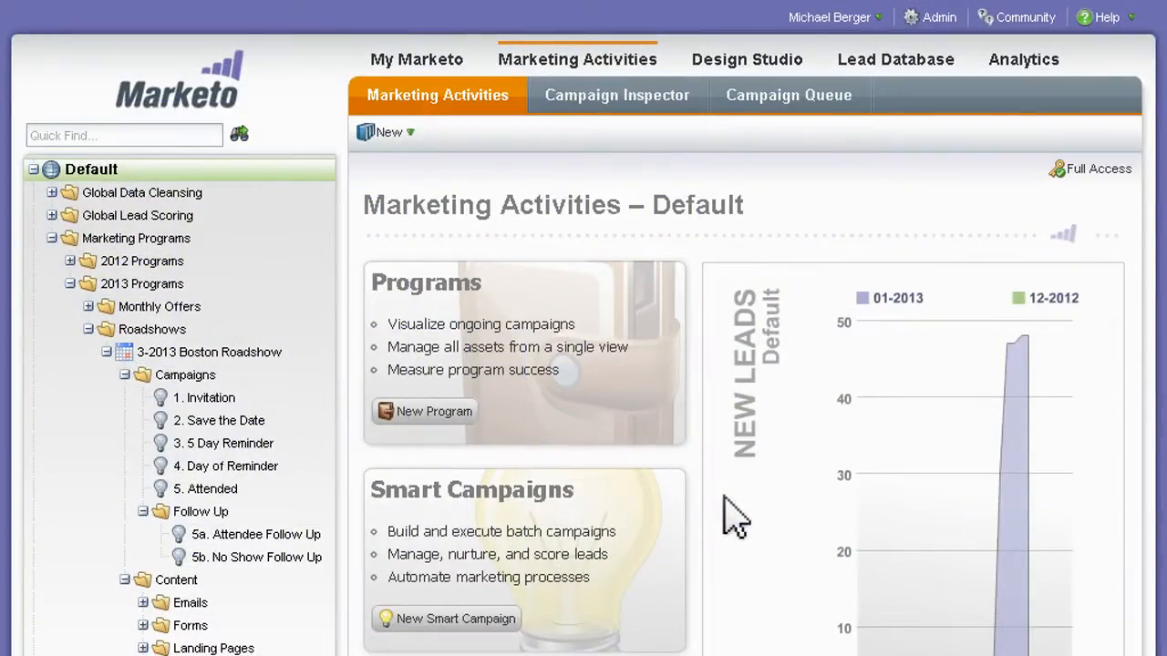
mouse_move(270, 592)
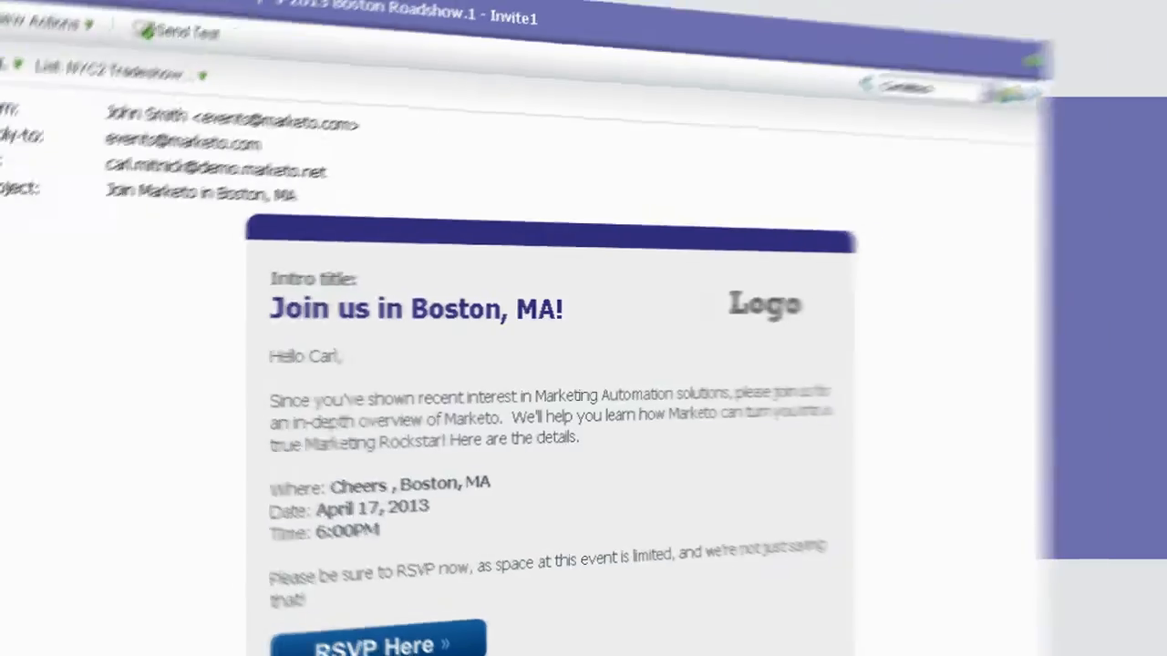
Clone 3-2013 Boston Roadshow as '4-2013 New York Roadshow' and view its My Tokens
right_click(208, 352)
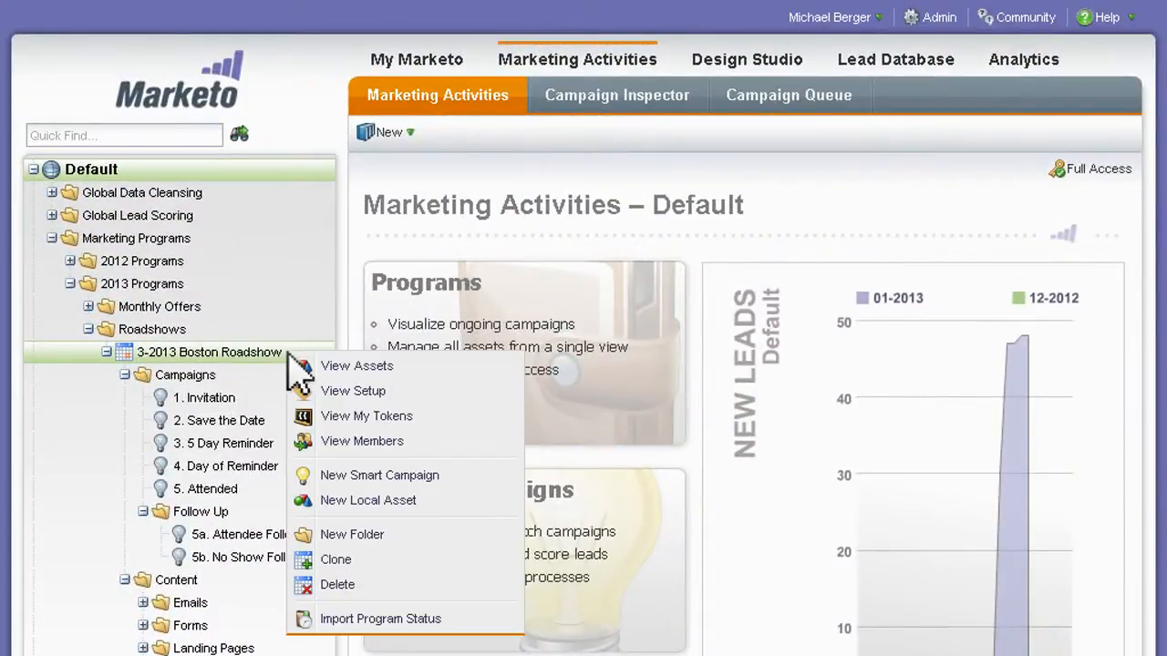
click(336, 558)
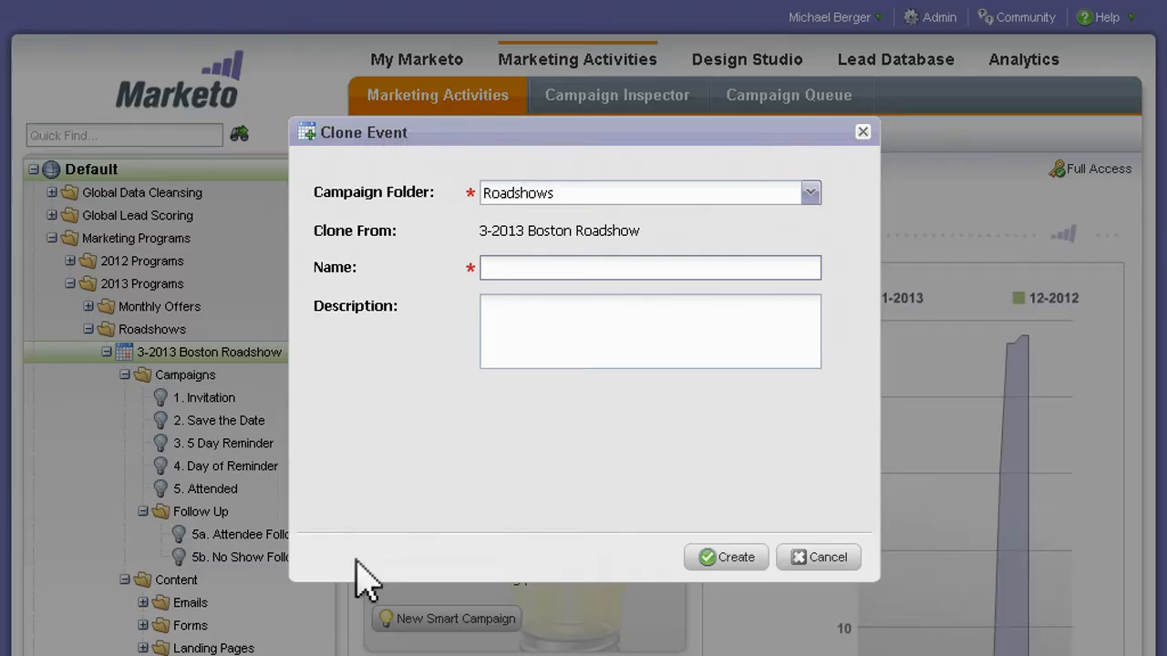
text(4-2013 New York Roadshow)
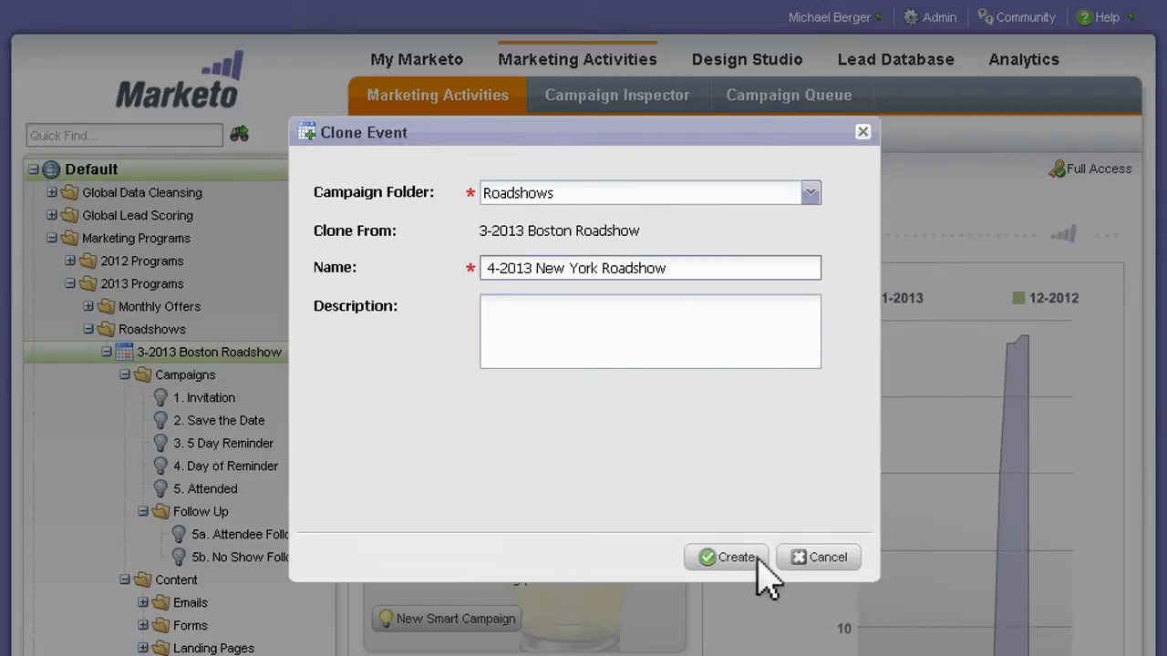
click(725, 558)
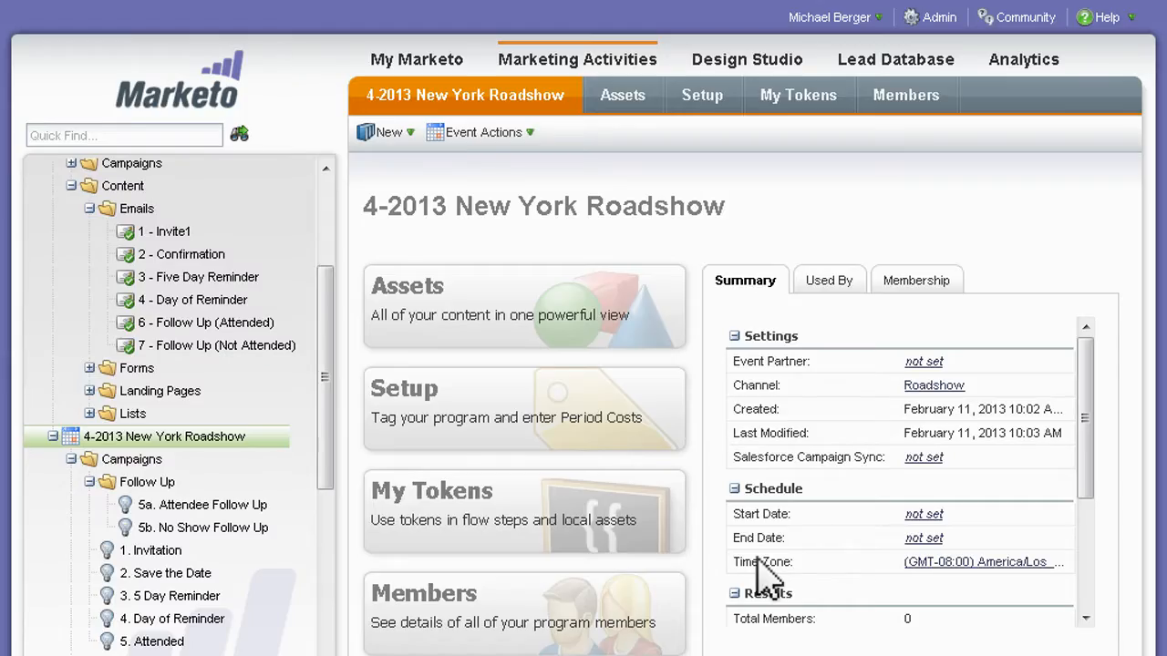
click(779, 95)
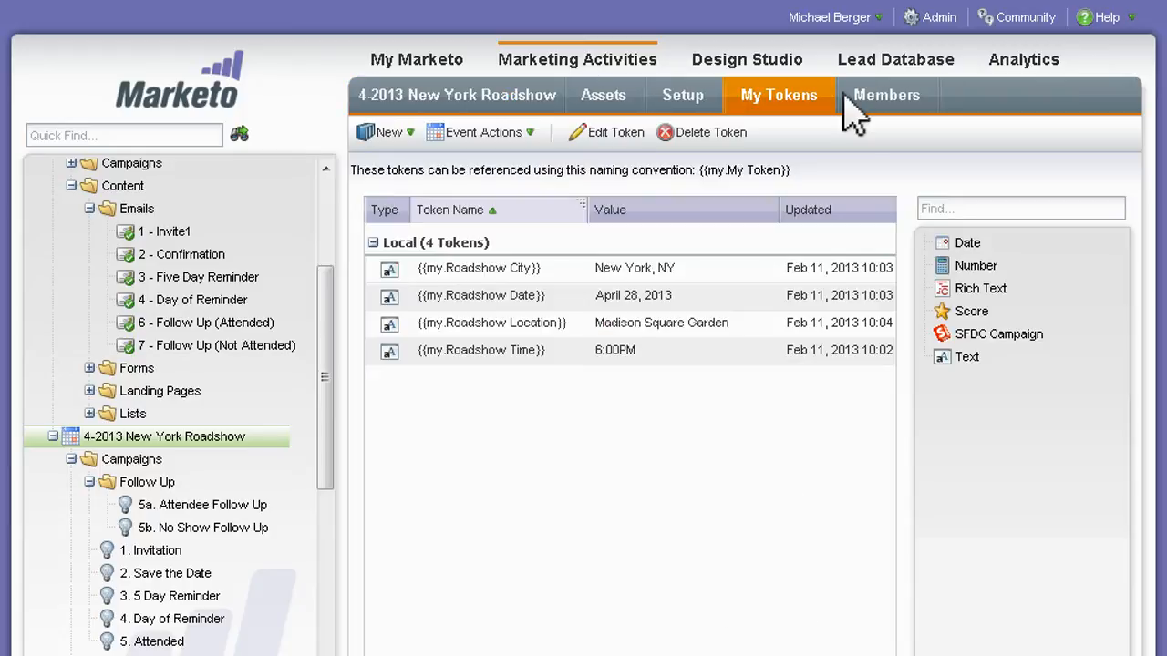
mouse_move(678, 378)
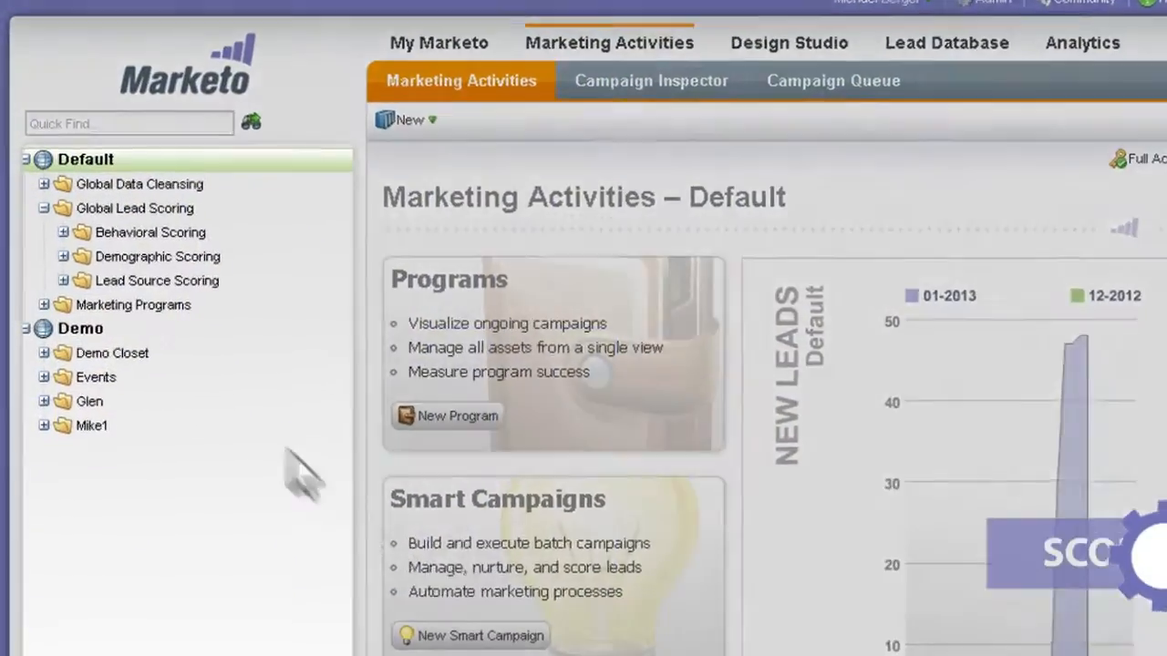
Expand Behavioral Scoring, its Demo activity folder, and Demographic Scoring under Global Lead Scoring
click(62, 231)
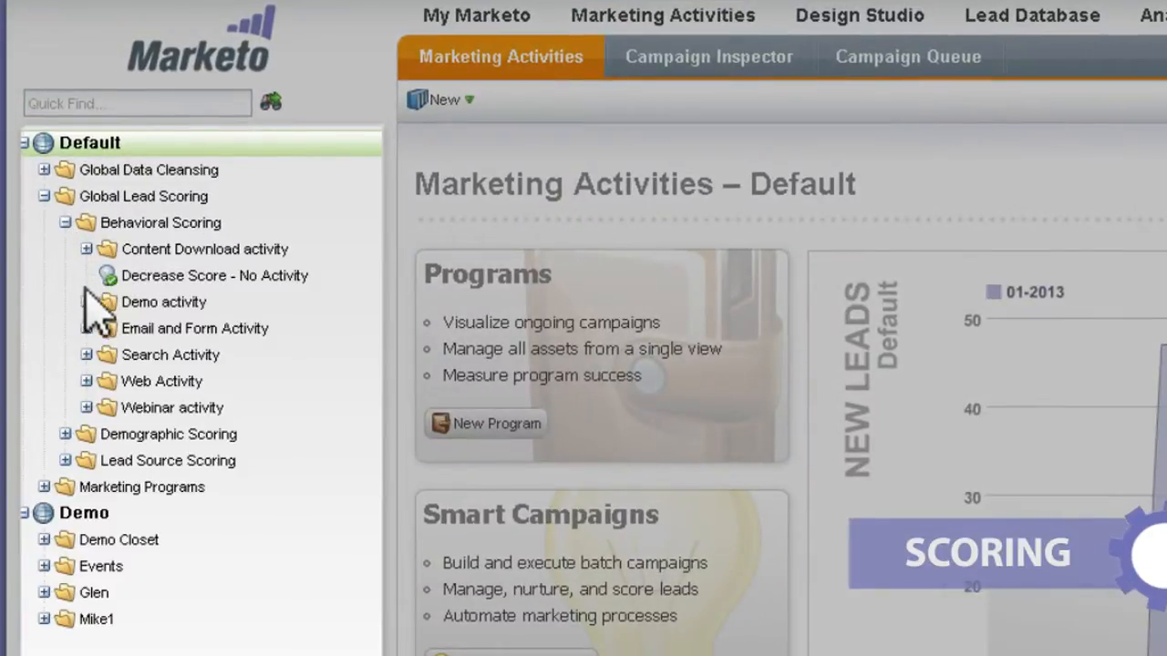
click(86, 302)
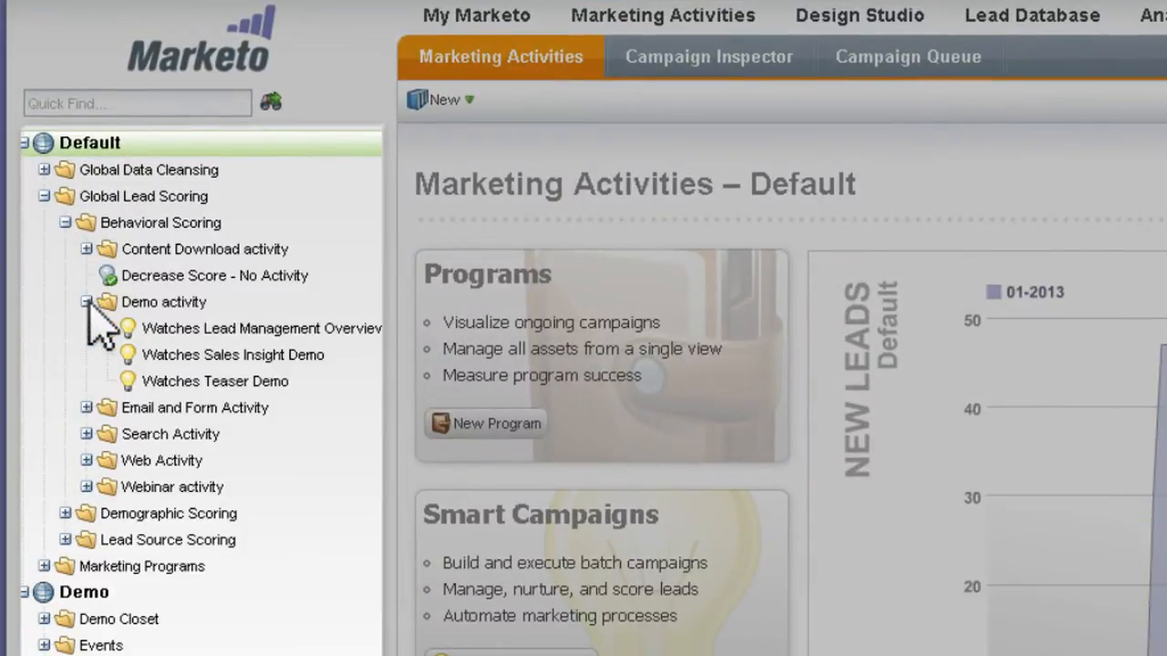
mouse_move(73, 543)
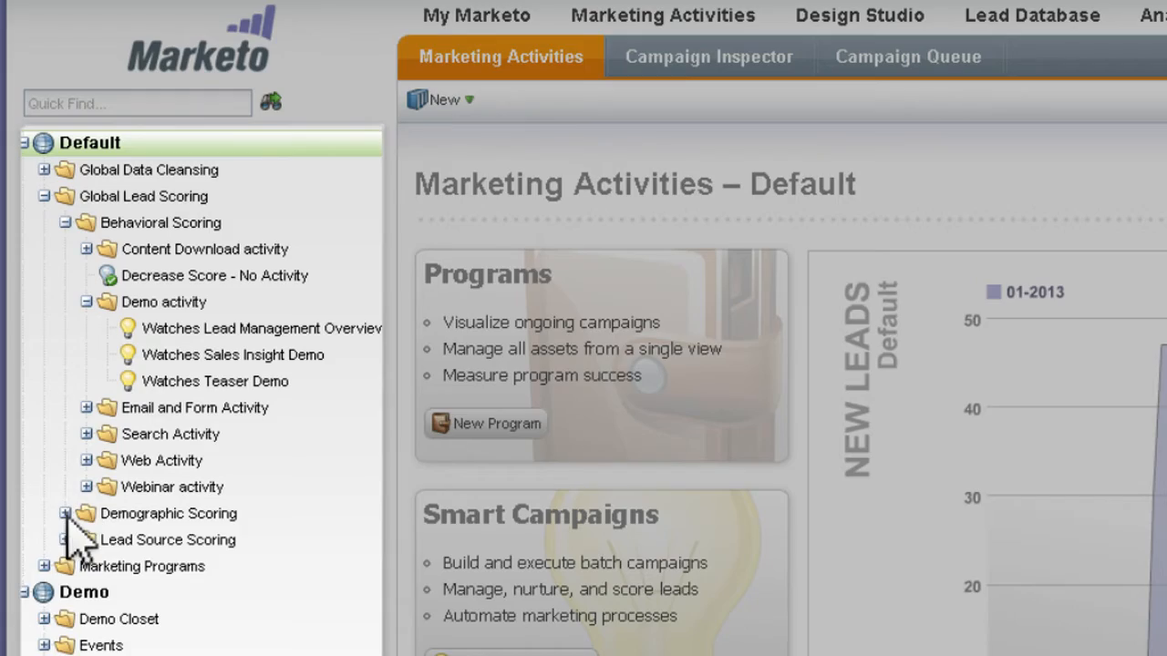
click(66, 514)
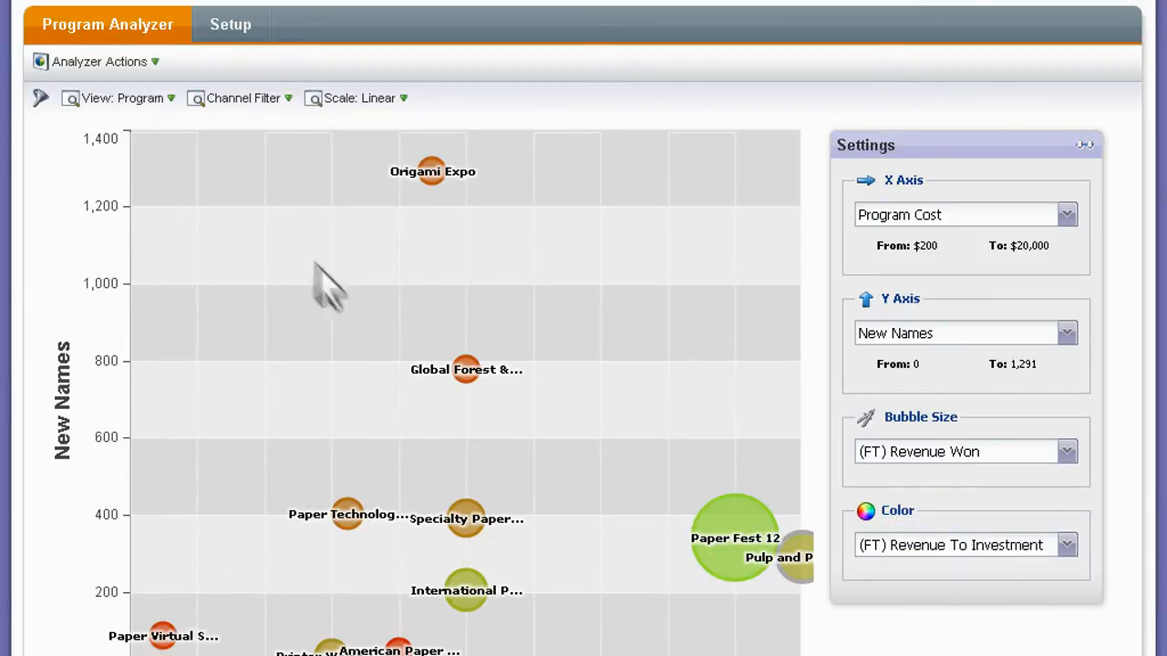
Set the Program Analyzer view to By Channel
click(124, 99)
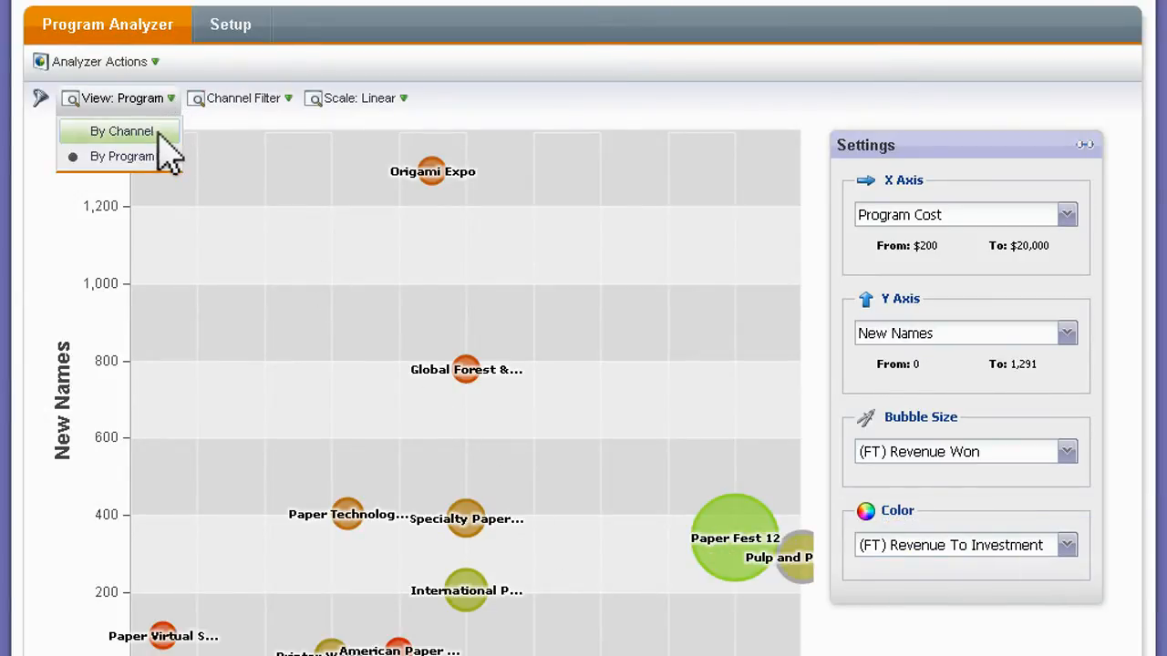
click(120, 131)
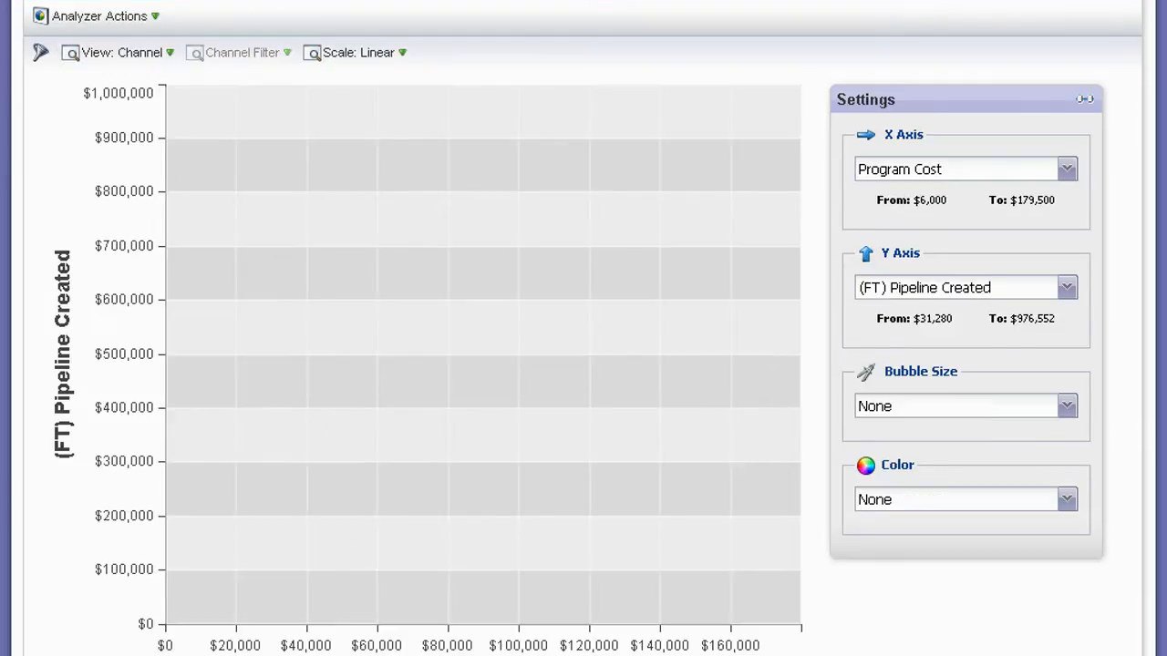